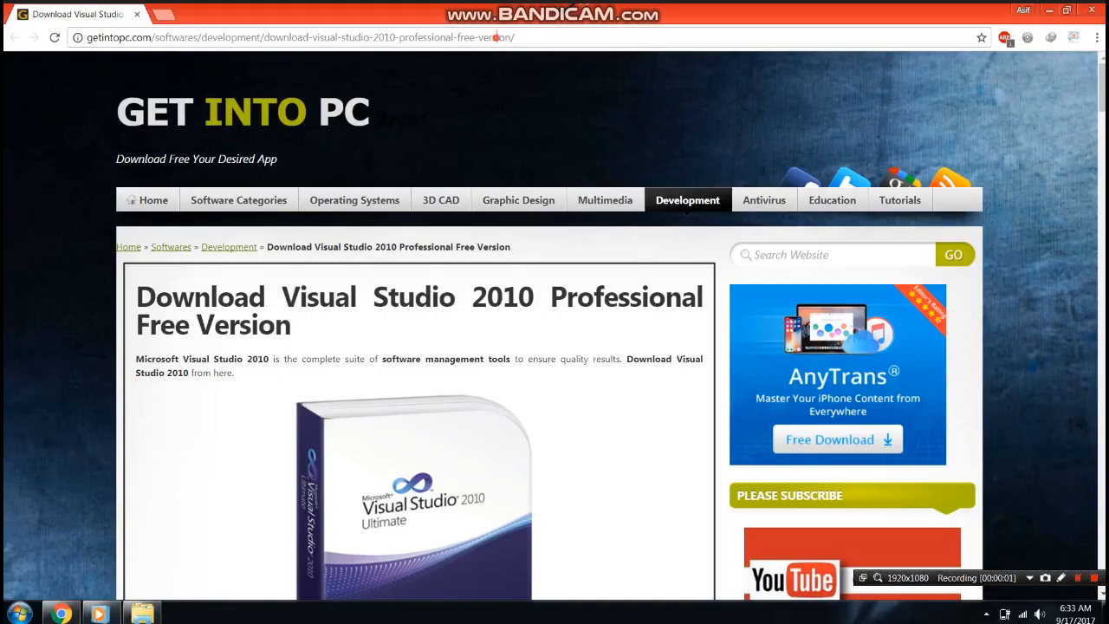
Select the page address, then scroll through the Visual Studio 2010 Professional overview and screenshots
double_click(485, 37)
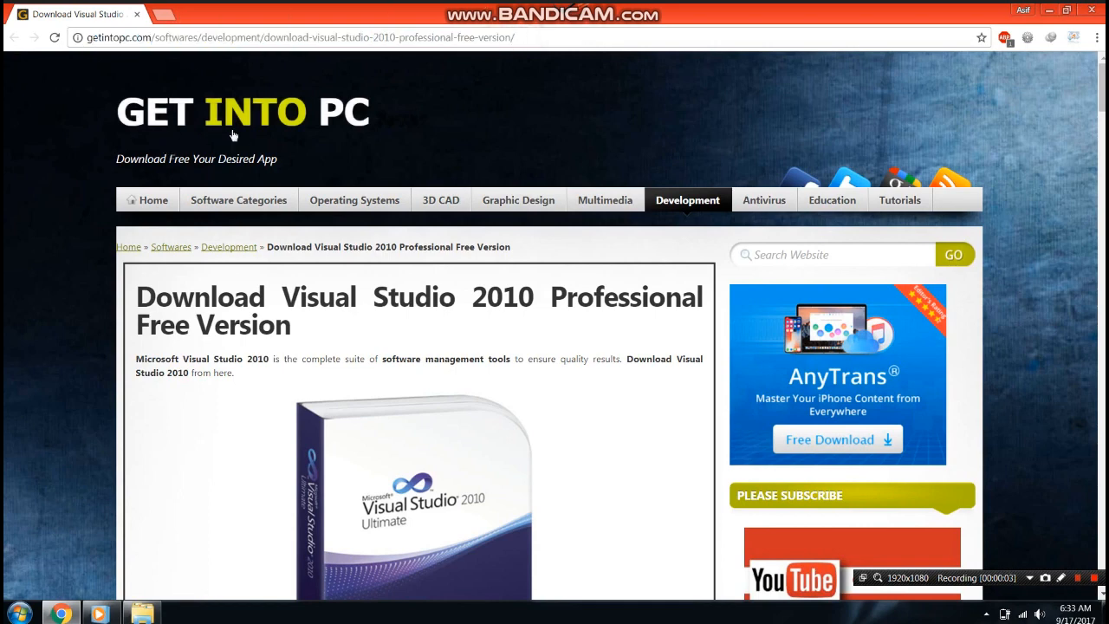
mouse_move(498, 323)
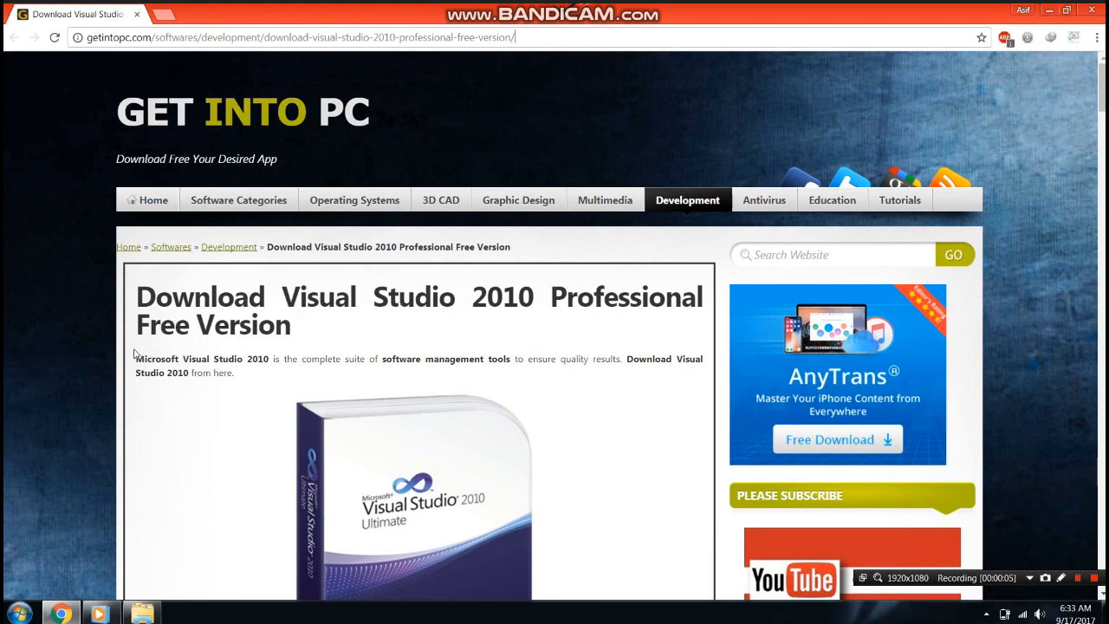
scroll("down", 3)
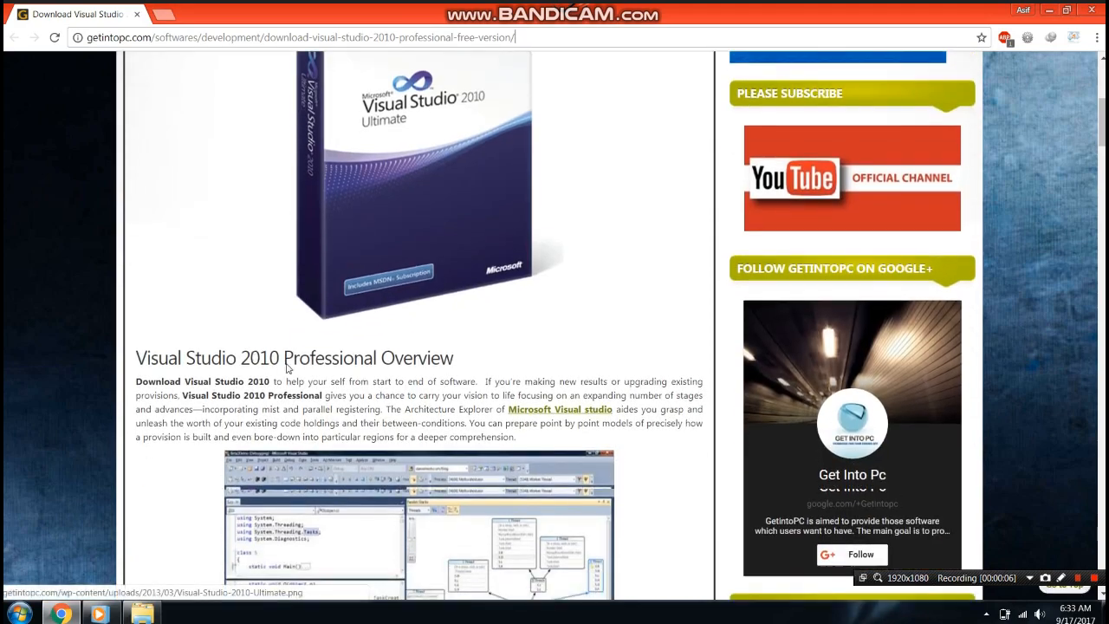
scroll("down", 3)
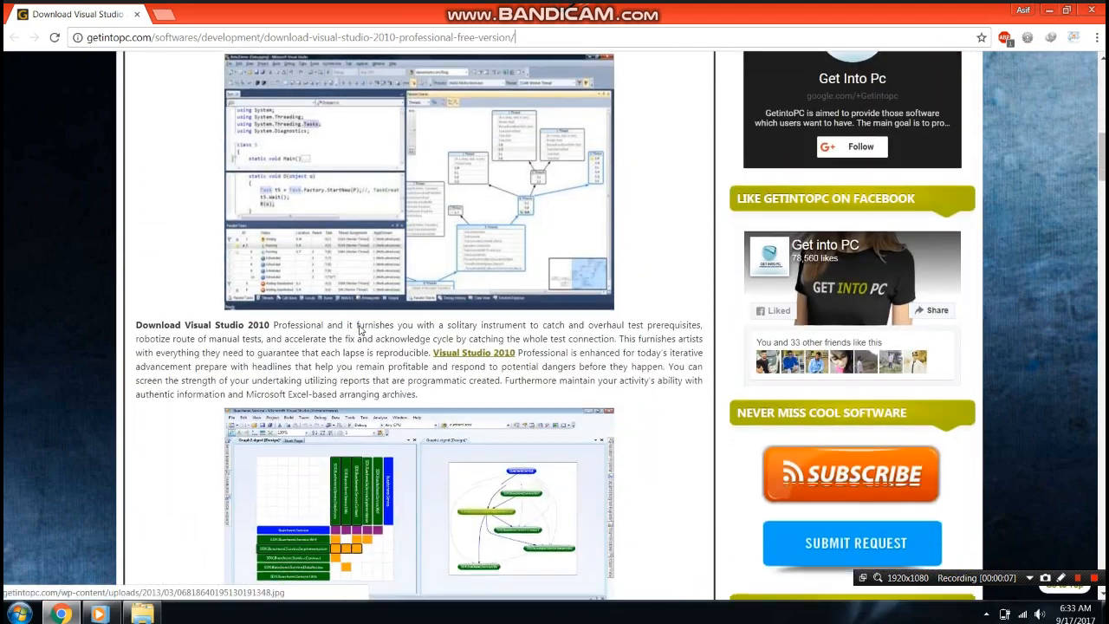
scroll("down", 3)
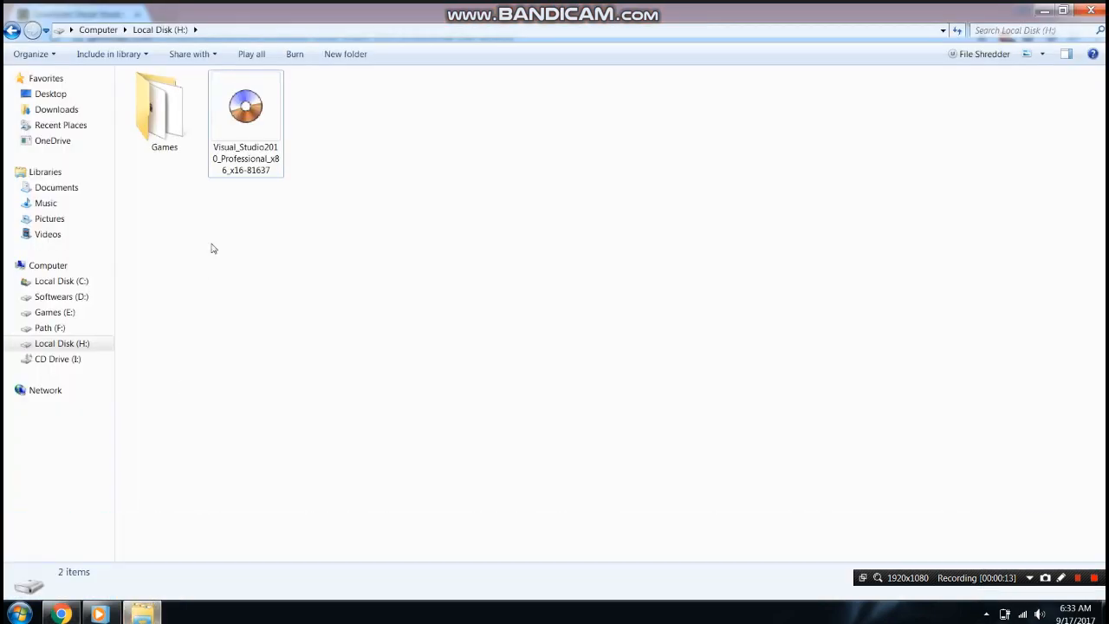
Check the ISO's actions, then open the mounted X16-81637VS2010PROMSDN CD drive from Computer
right_click(246, 107)
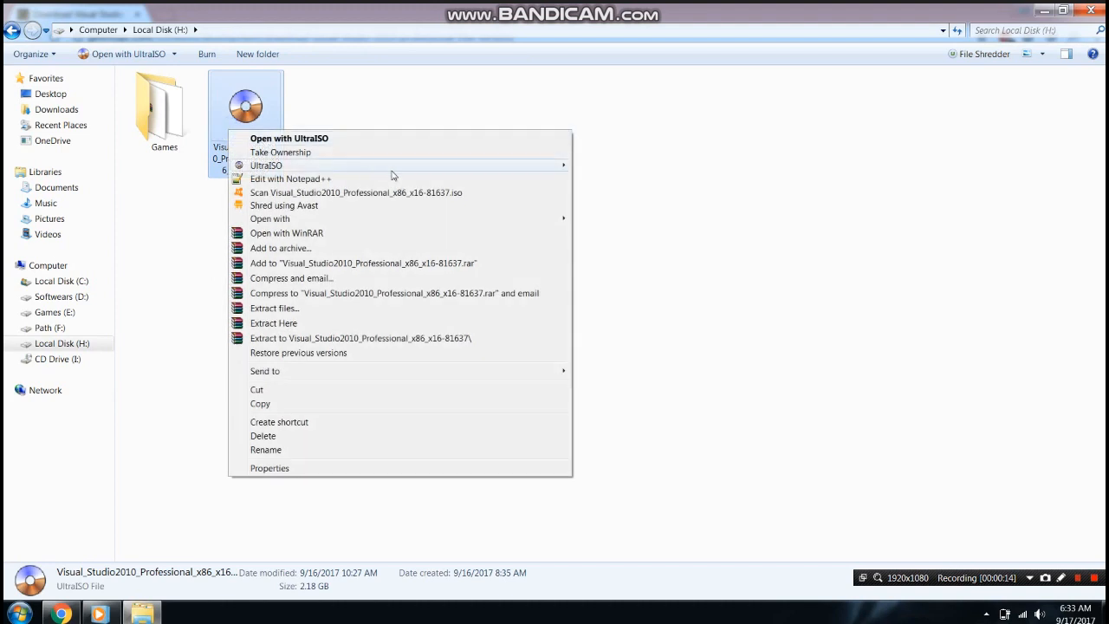
mouse_move(266, 166)
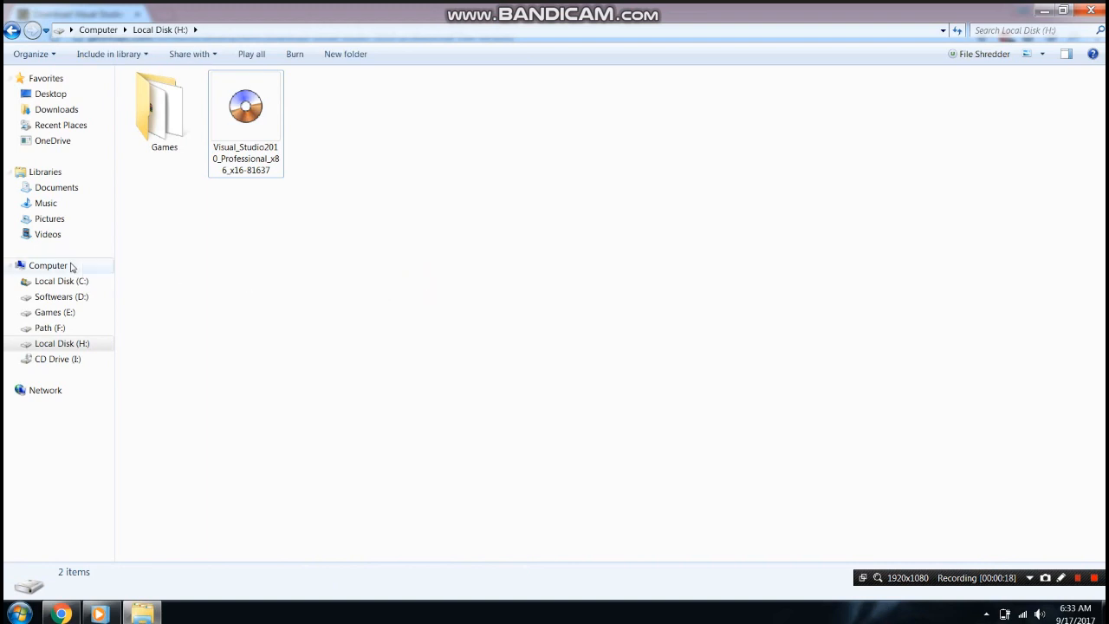
left_click(47, 265)
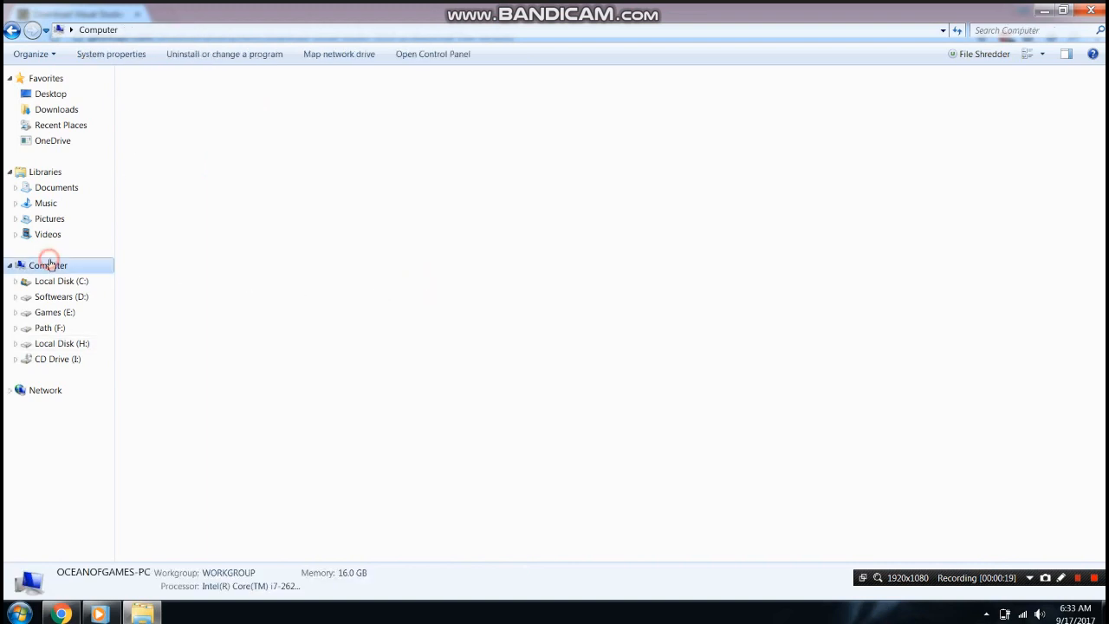
left_click(49, 265)
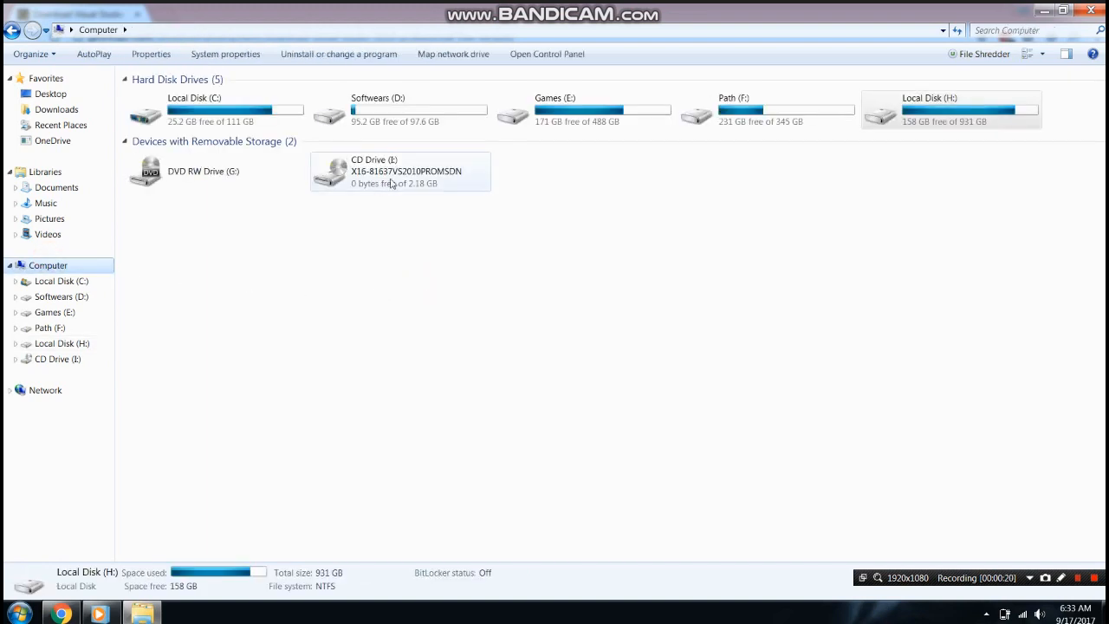
double_click(400, 170)
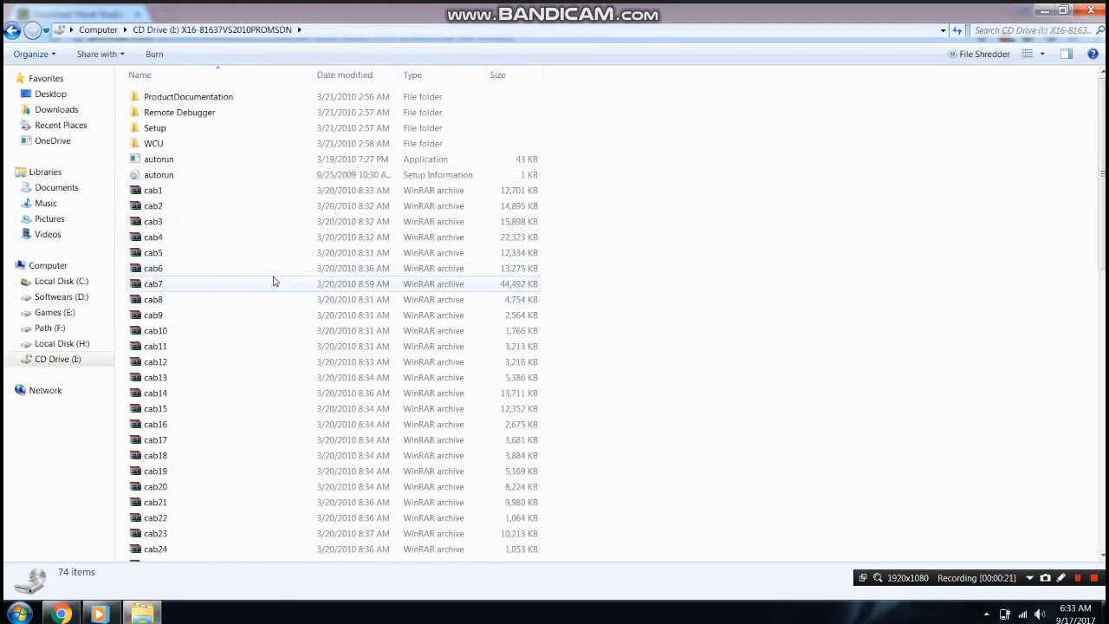
Scroll to the bottom of the disc's files and right-click the setup application
left_click(153, 221)
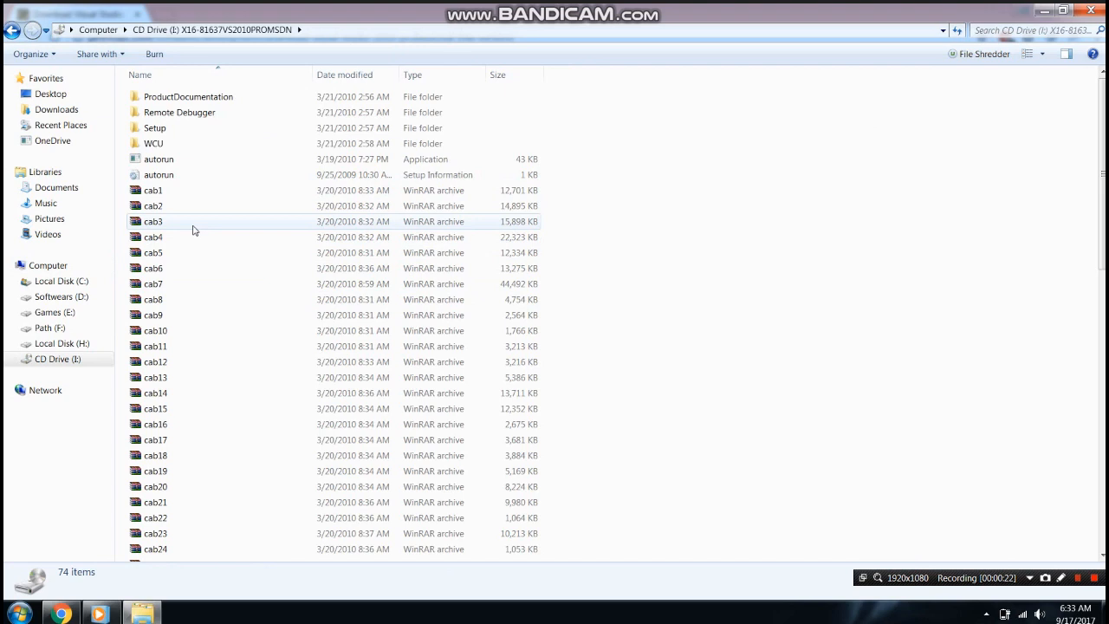
scroll("down", 3)
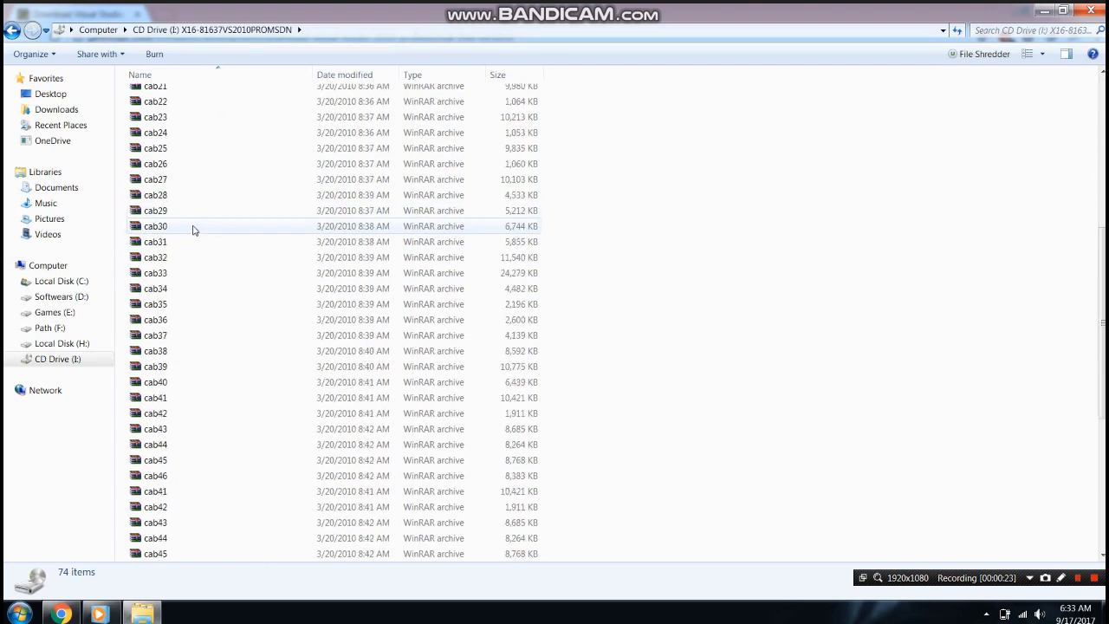
scroll("down", 3)
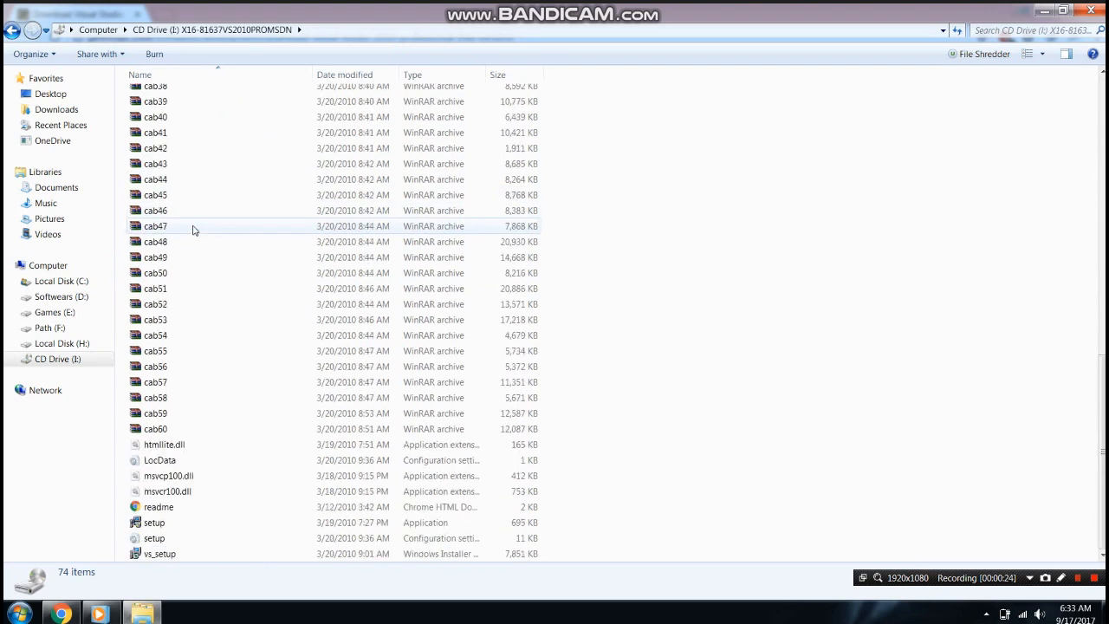
left_click(154, 521)
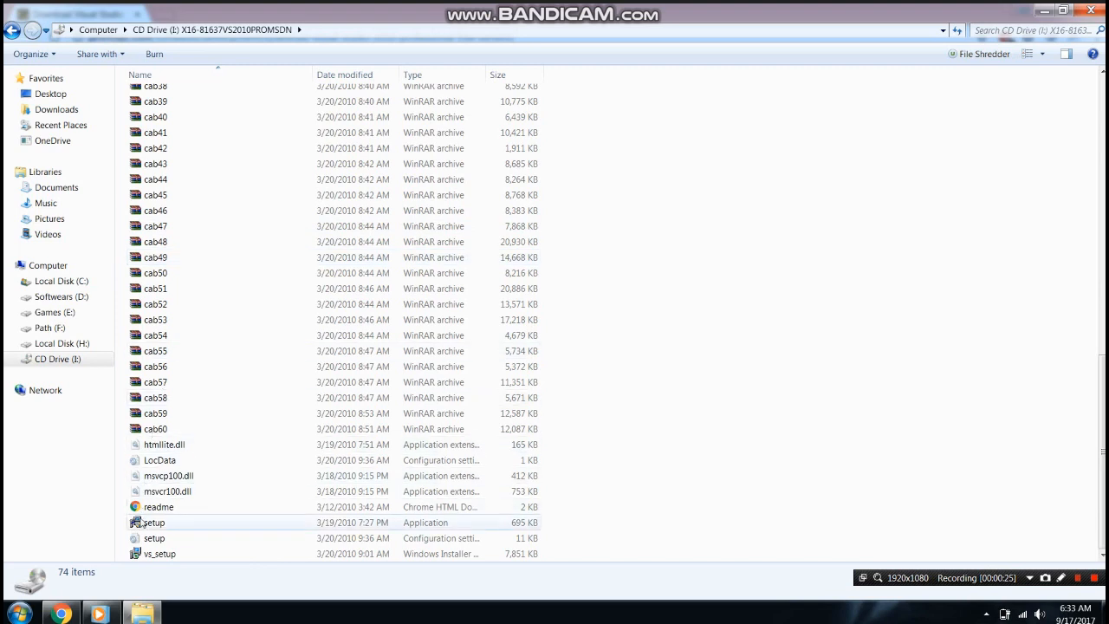
left_click(154, 522)
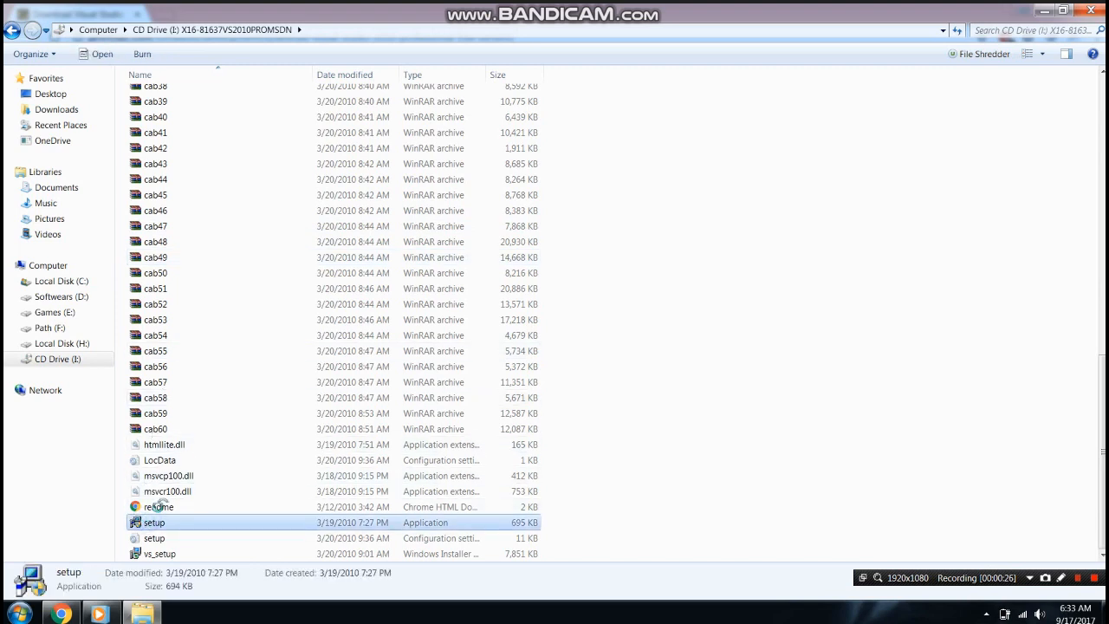
right_click(153, 521)
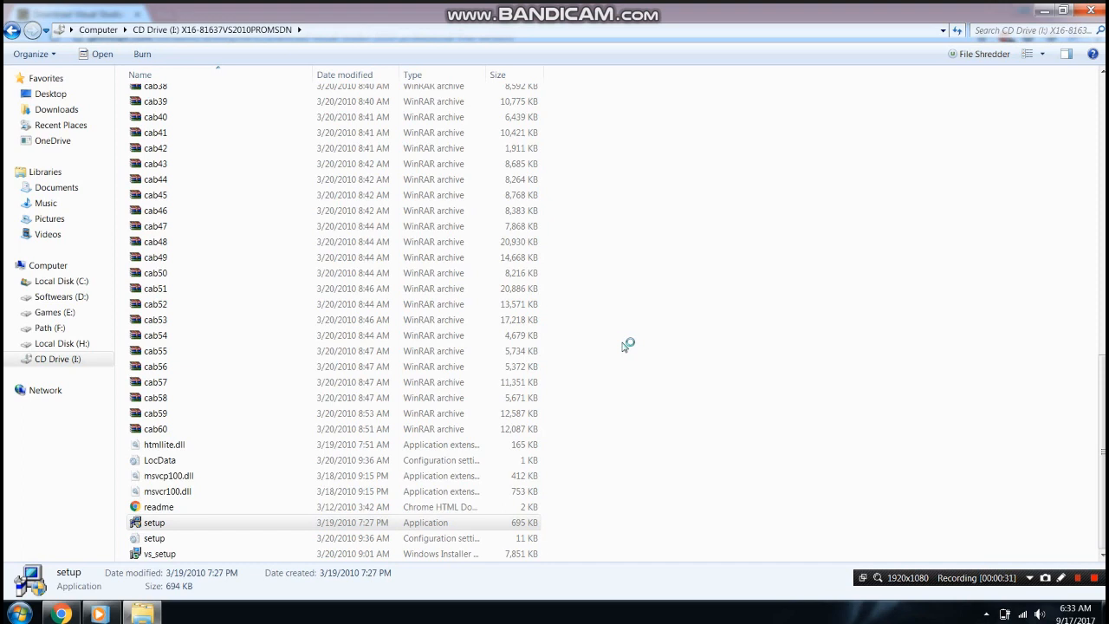
Run setup and choose Install Microsoft Visual Studio 2010
double_click(154, 521)
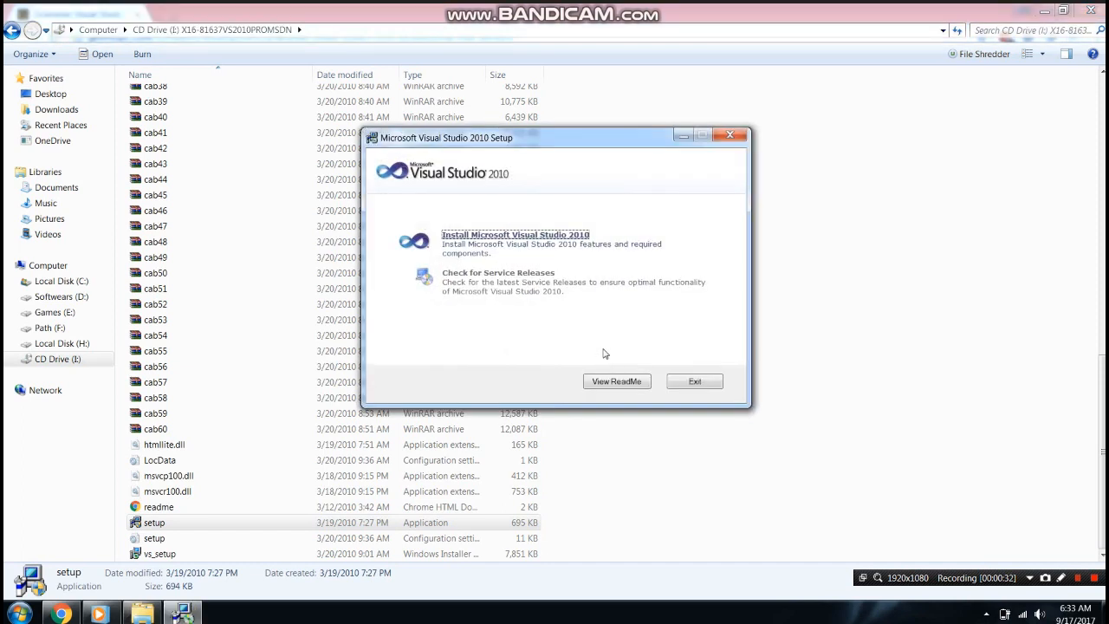
mouse_move(514, 234)
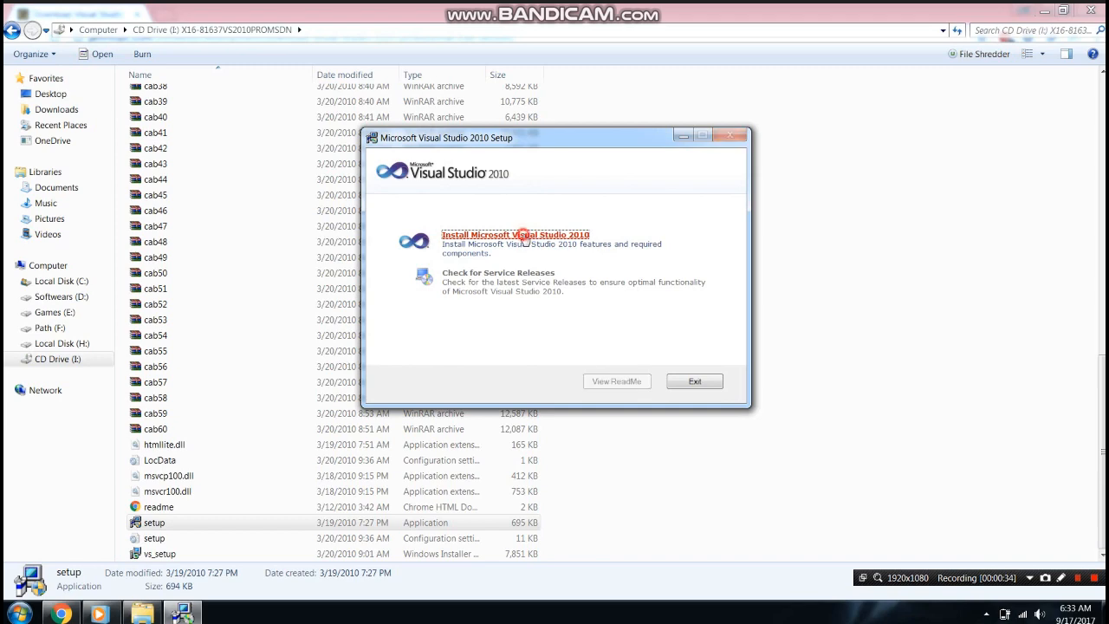
left_click(515, 234)
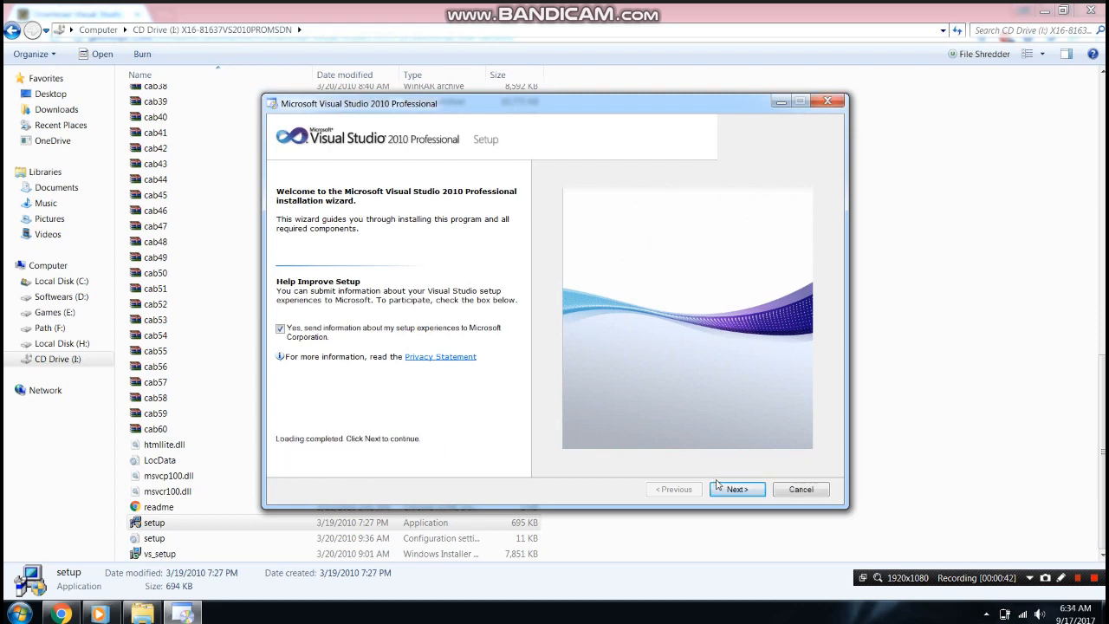
Pass the welcome page and accept the license terms to reach the options page
left_click(736, 489)
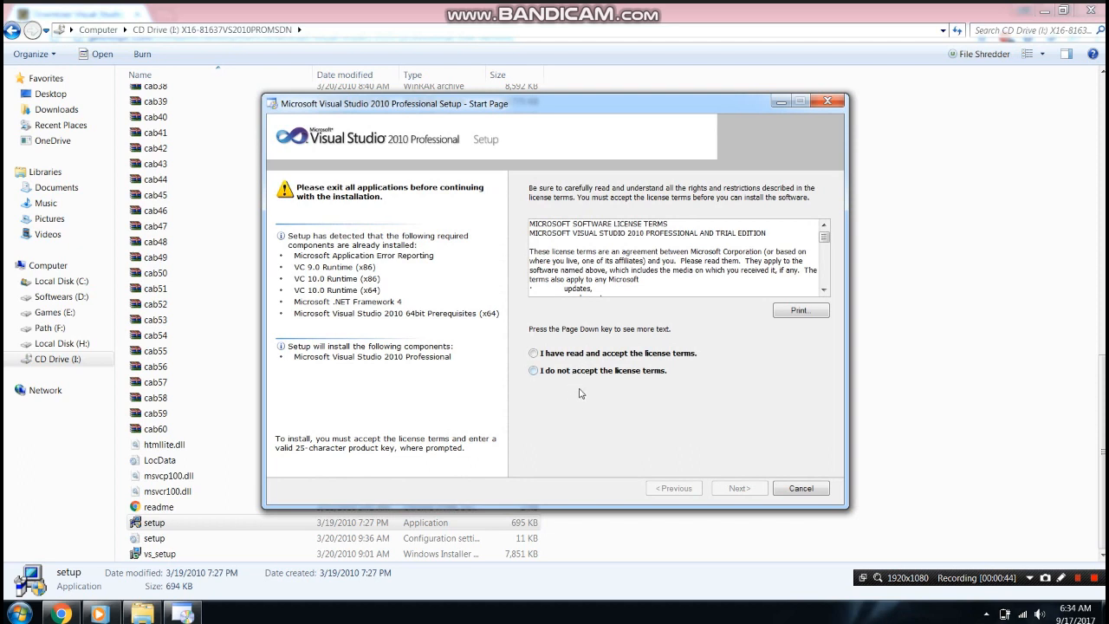
left_click(533, 370)
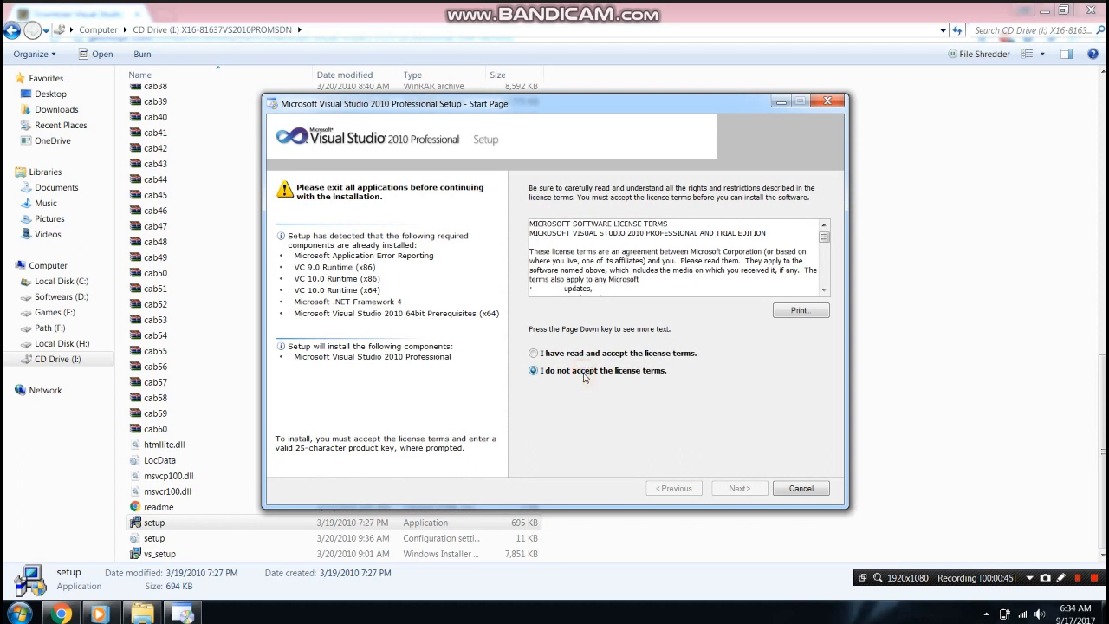
left_click(534, 352)
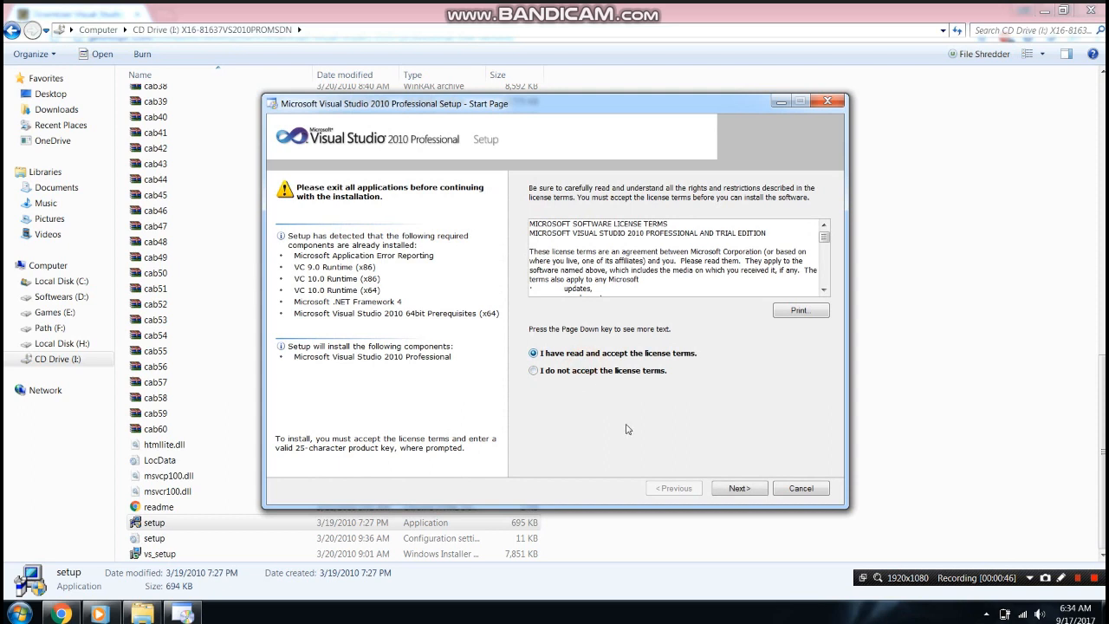
left_click(738, 487)
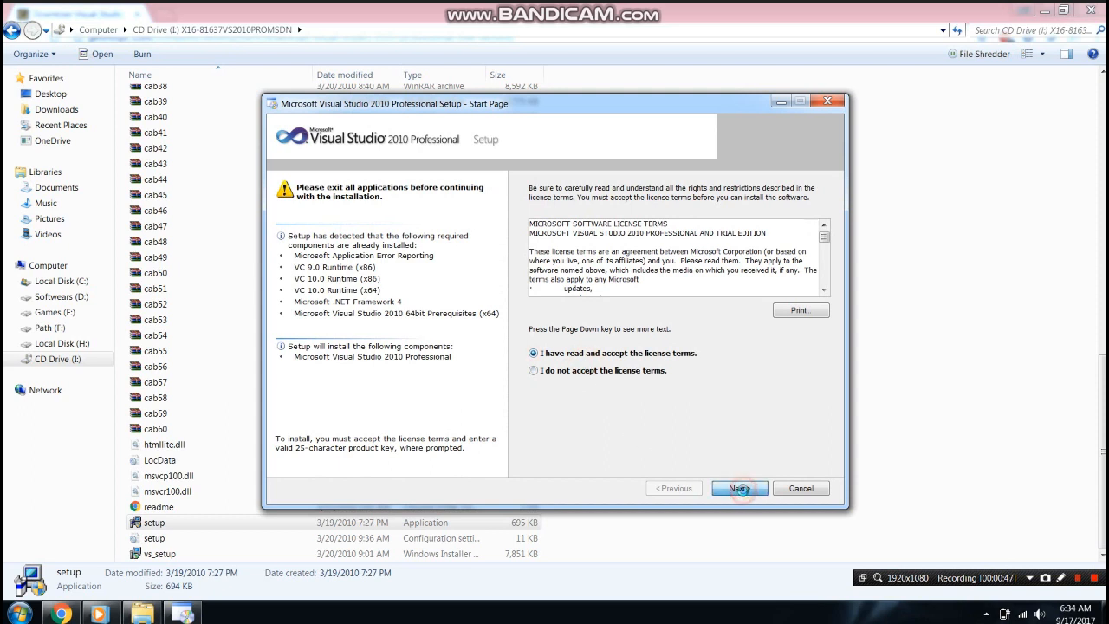
left_click(738, 487)
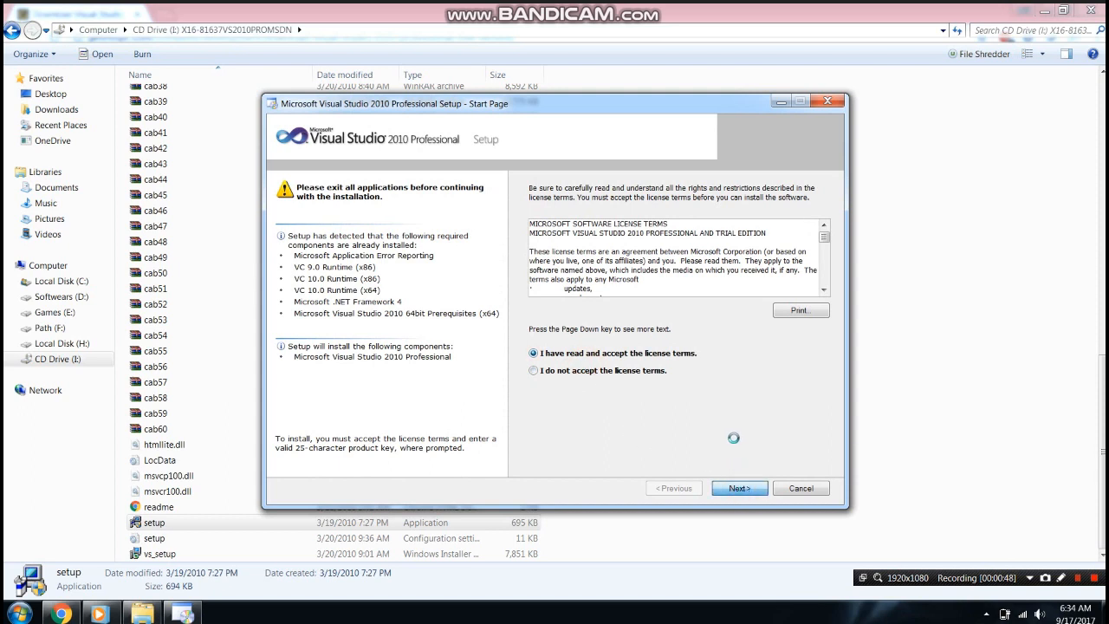
left_click(739, 488)
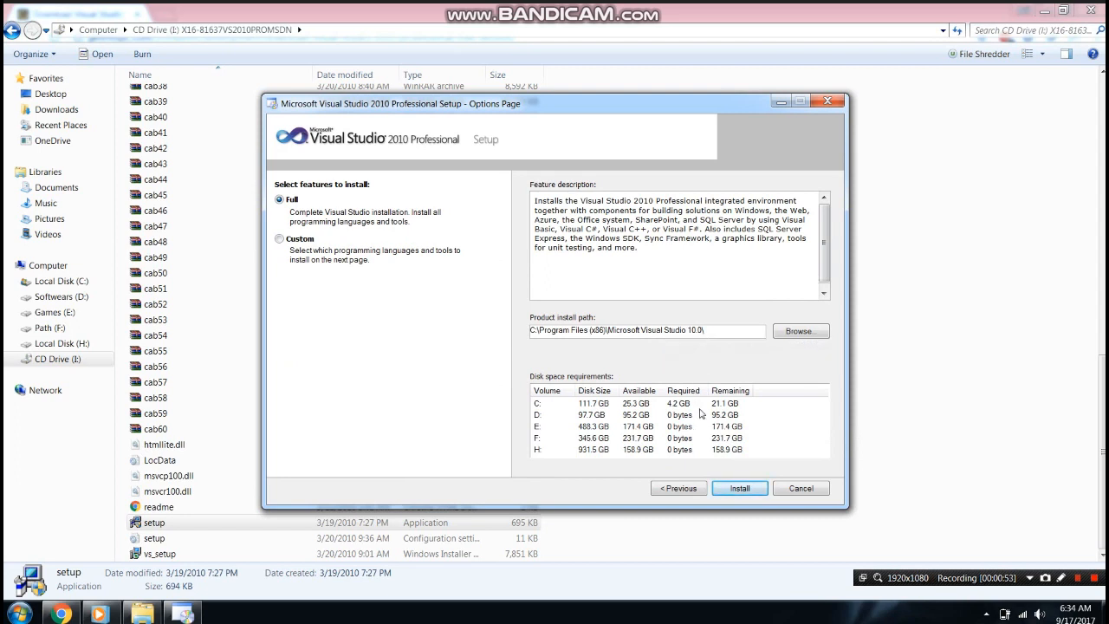
mouse_move(739, 488)
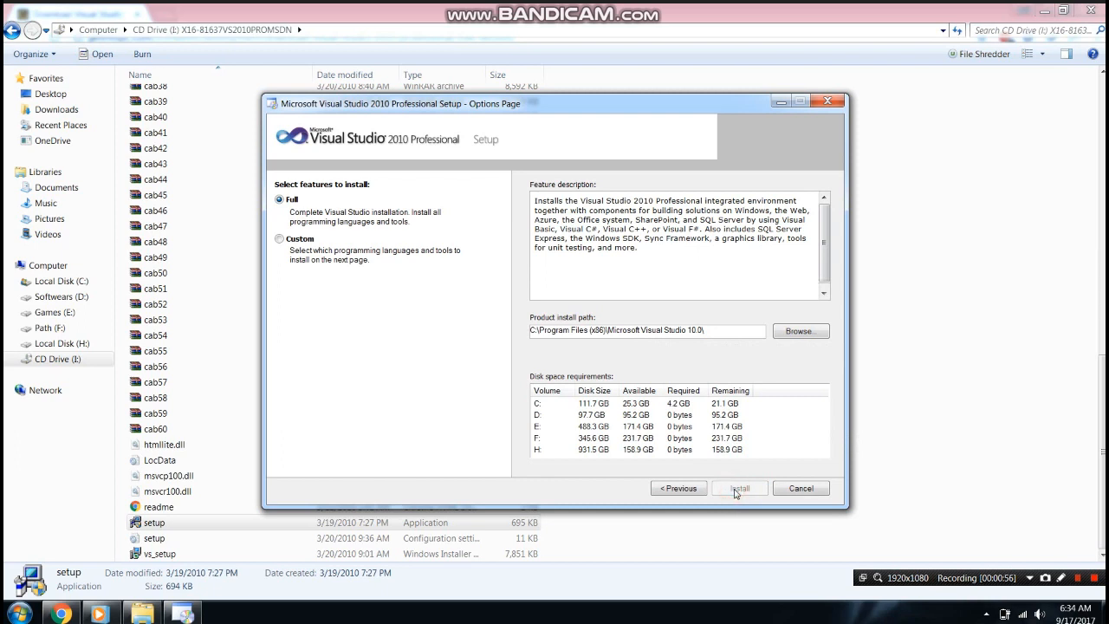
Install with Full selected and the default C:\Program Files (x86)\Microsoft Visual Studio 10.0\ path
left_click(739, 487)
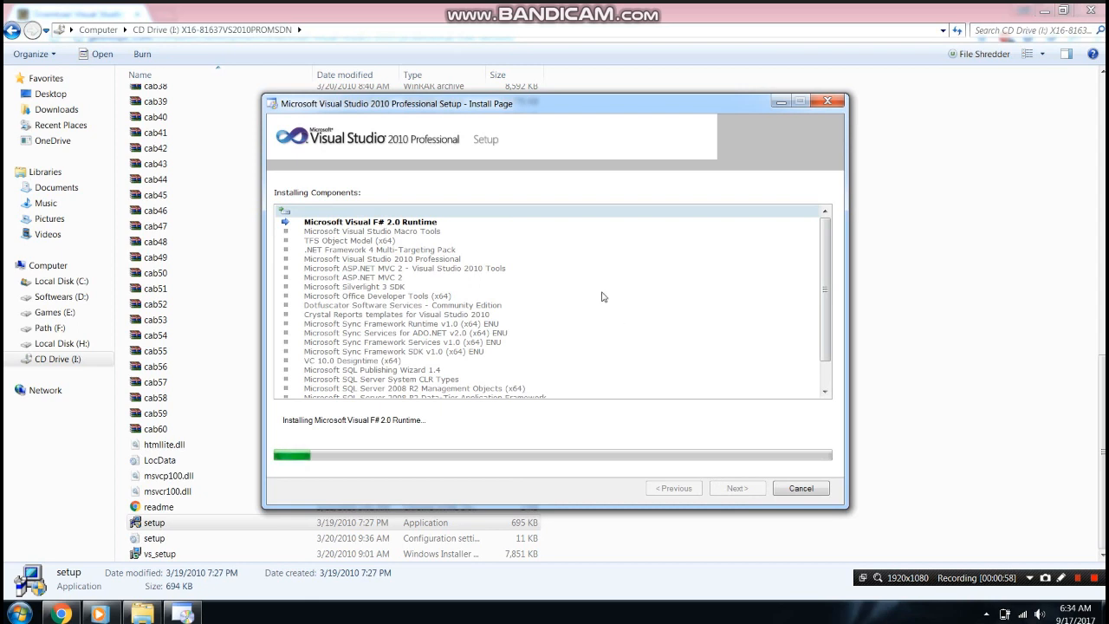
mouse_move(571, 295)
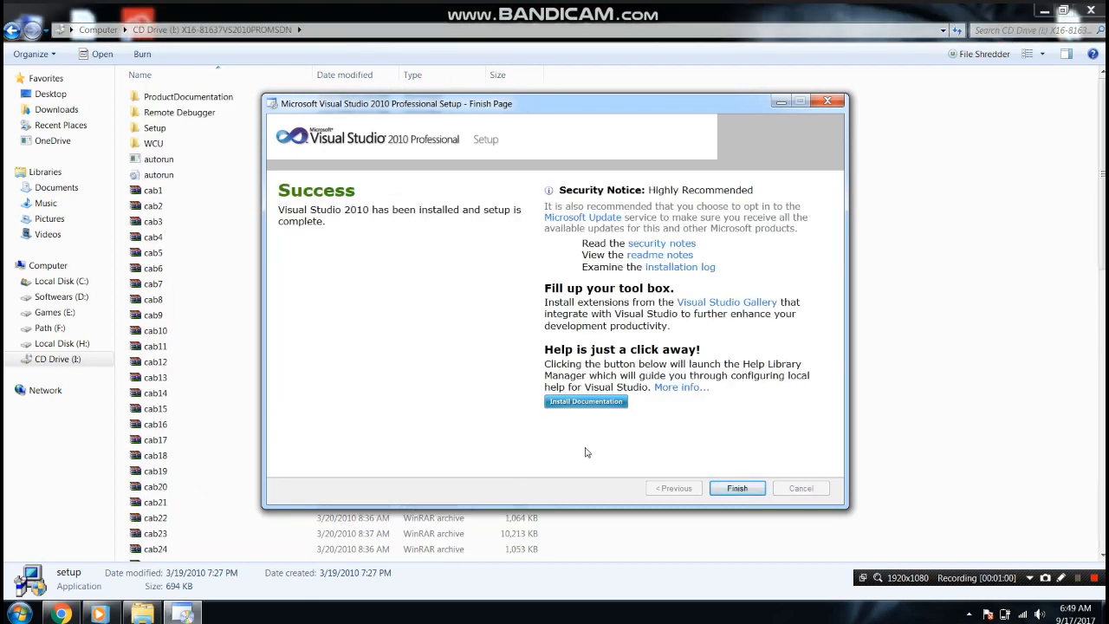
Close the setup wizard with Finish after the successful installation
left_click(736, 488)
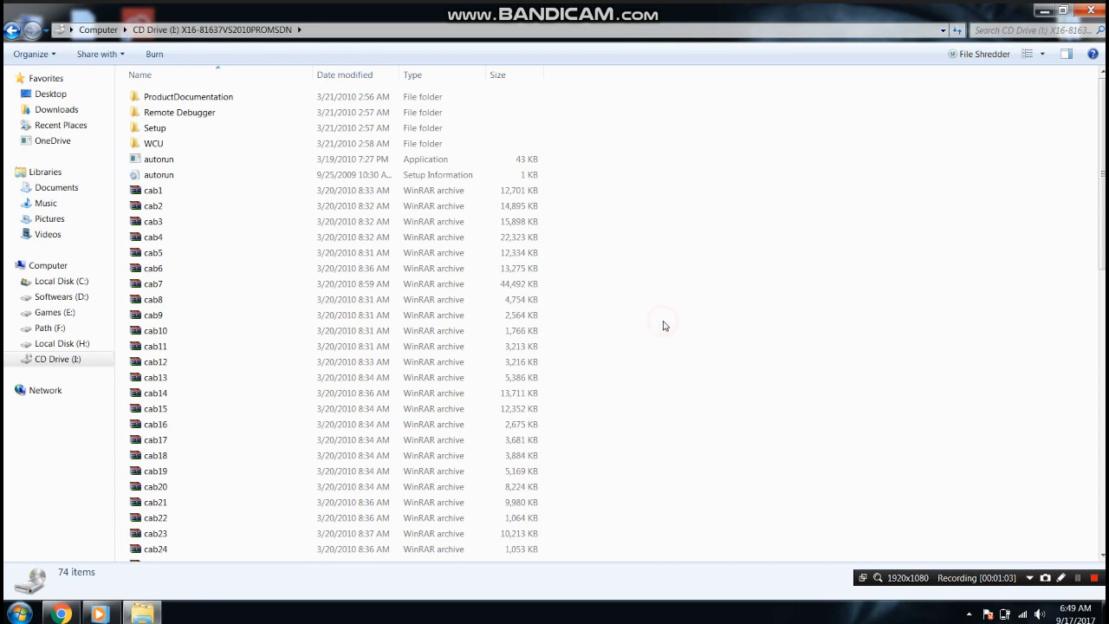
mouse_move(654, 331)
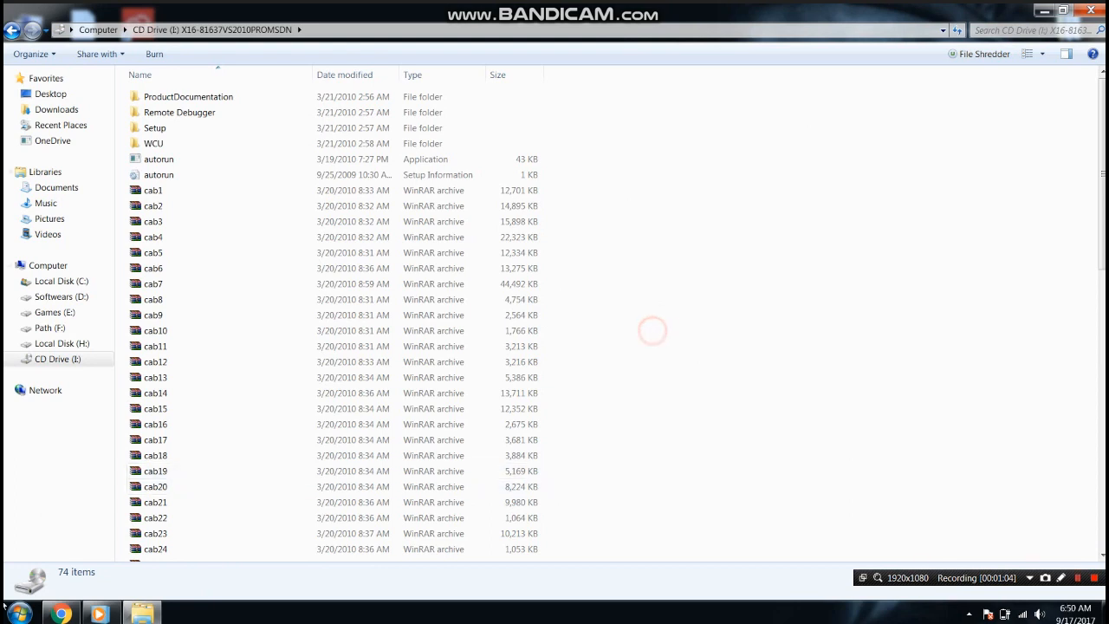
Search the Start Menu for 'vi' and launch Microsoft Visual Studio 2010
left_click(18, 612)
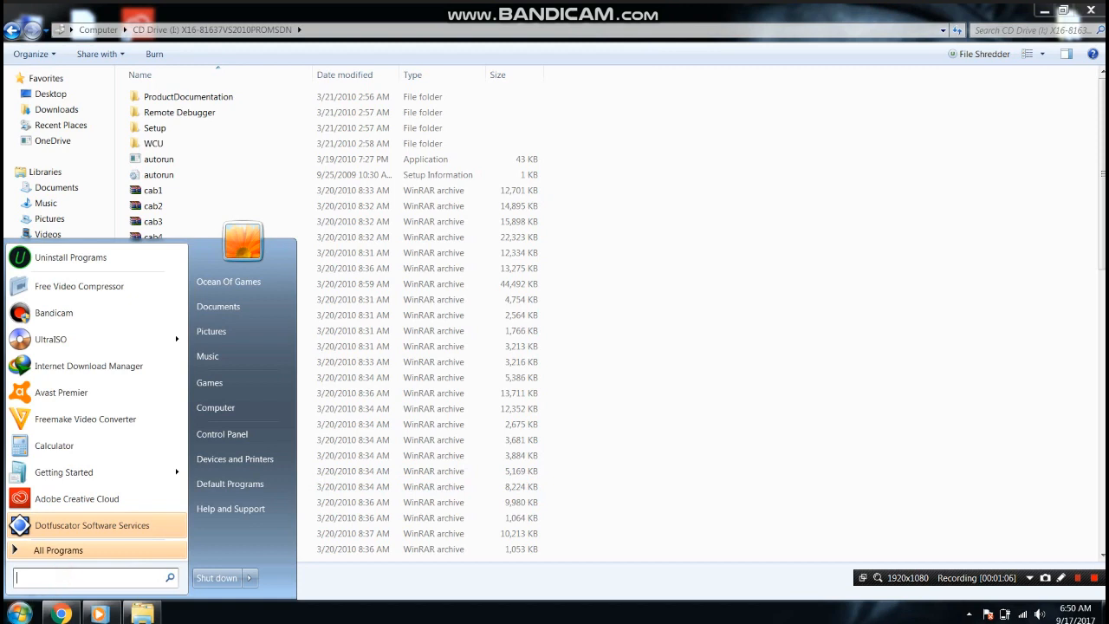
type("vis")
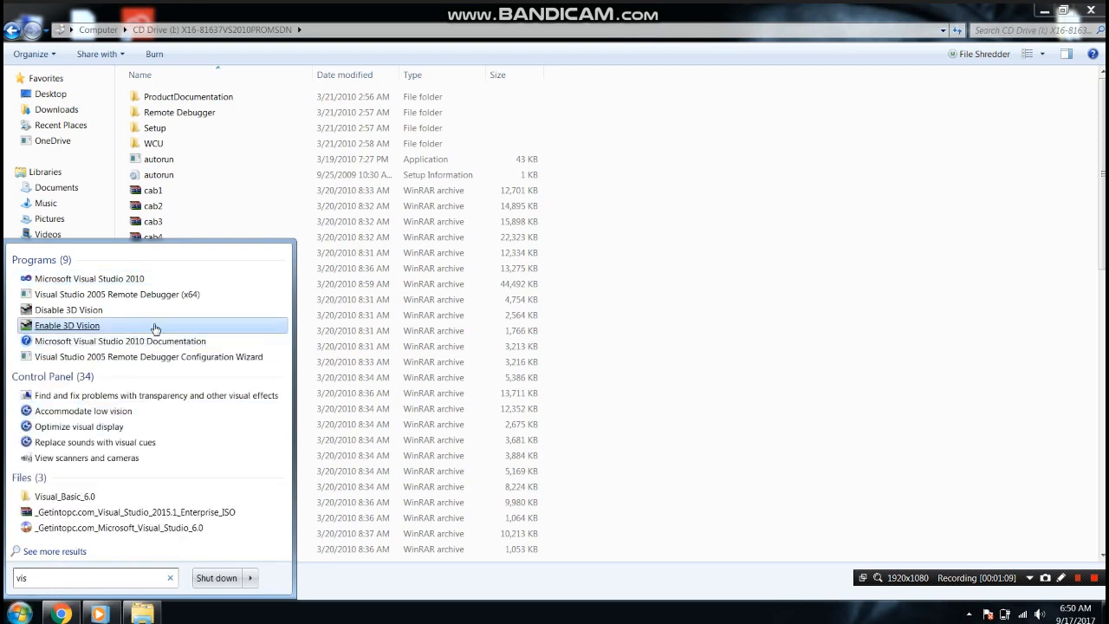
mouse_move(100, 278)
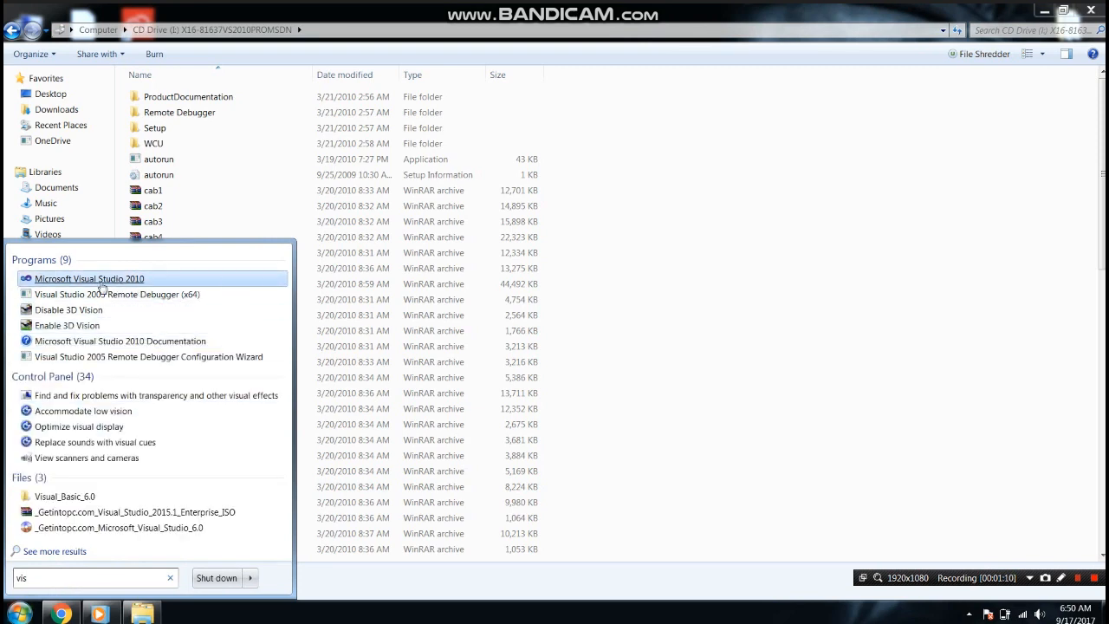
left_click(90, 279)
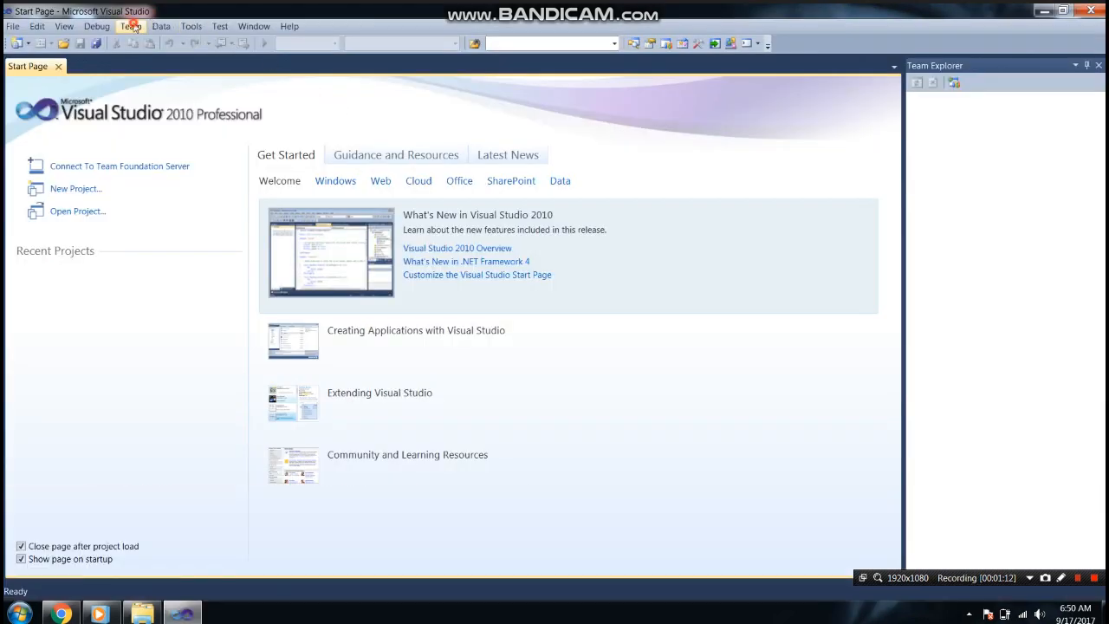
Browse the Team and Edit menus from the Visual Studio Start Page
left_click(130, 26)
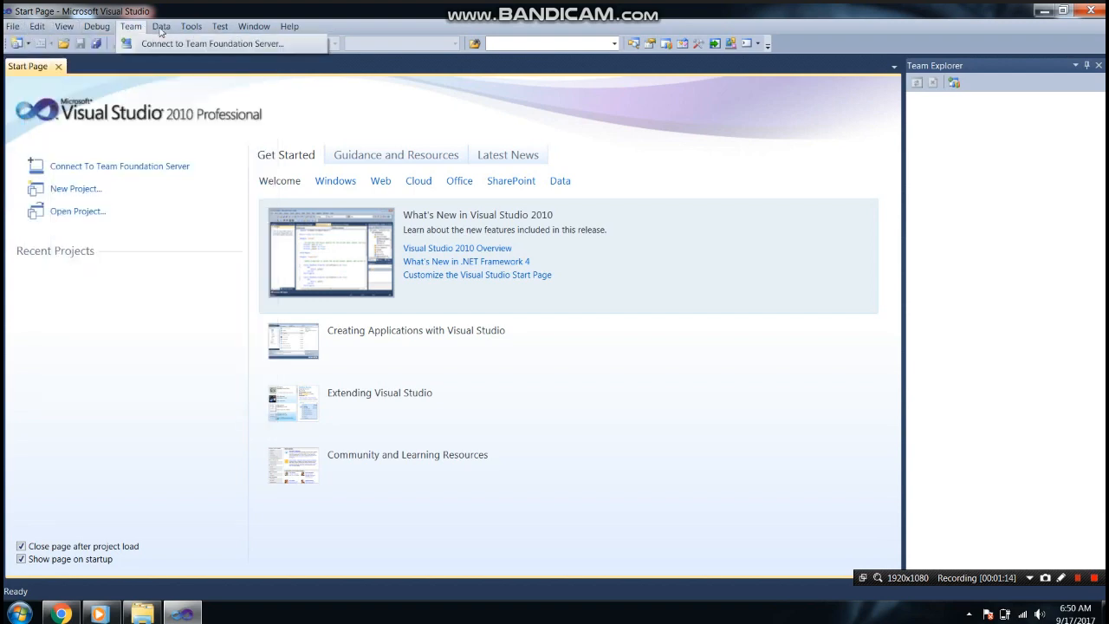
left_click(37, 26)
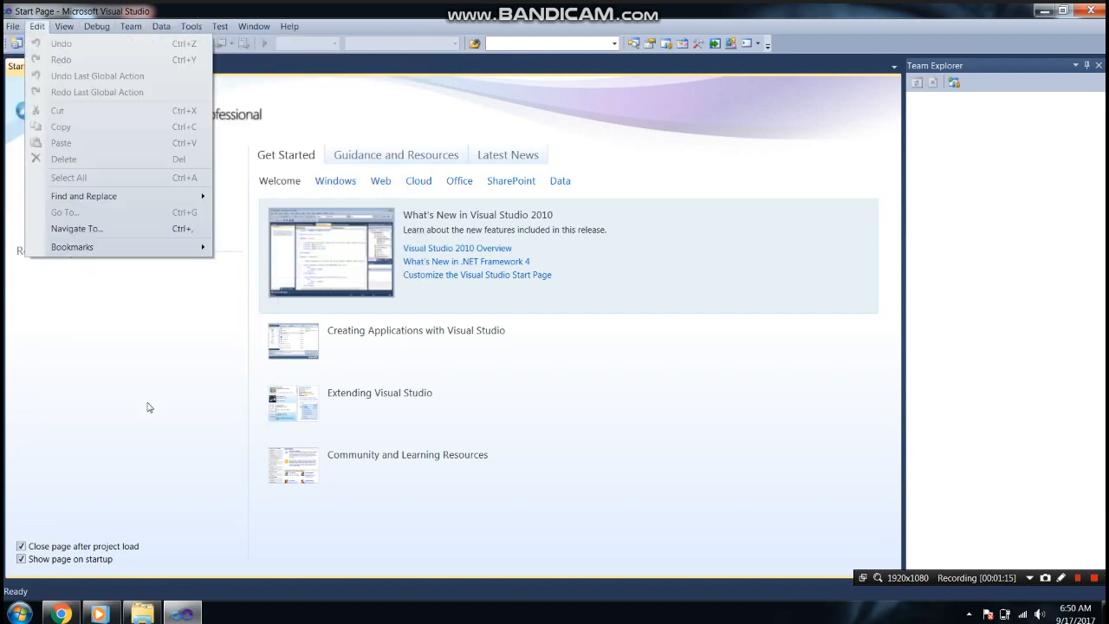